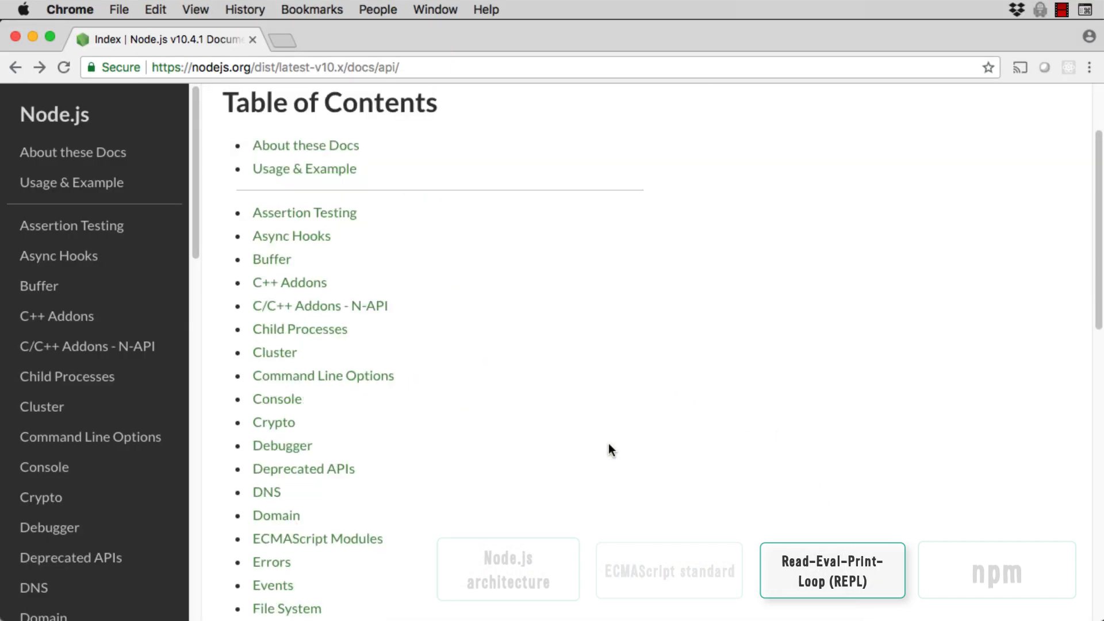
# Open the REPL page from the Node.js API docs table of contents.
pyautogui.scroll(-3)
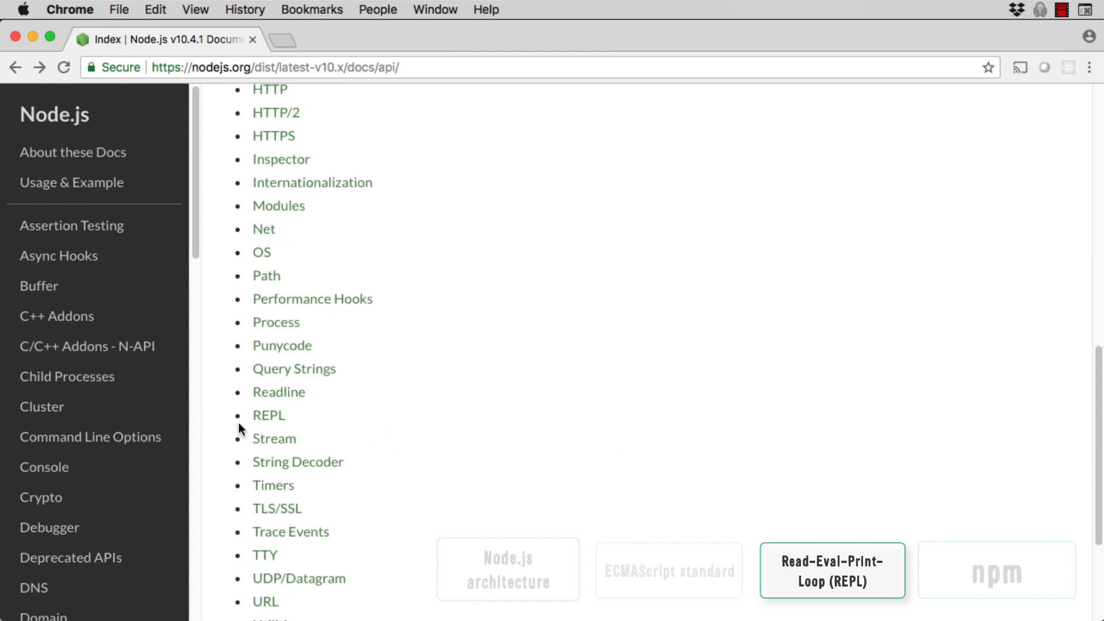
pyautogui.click(268, 415)
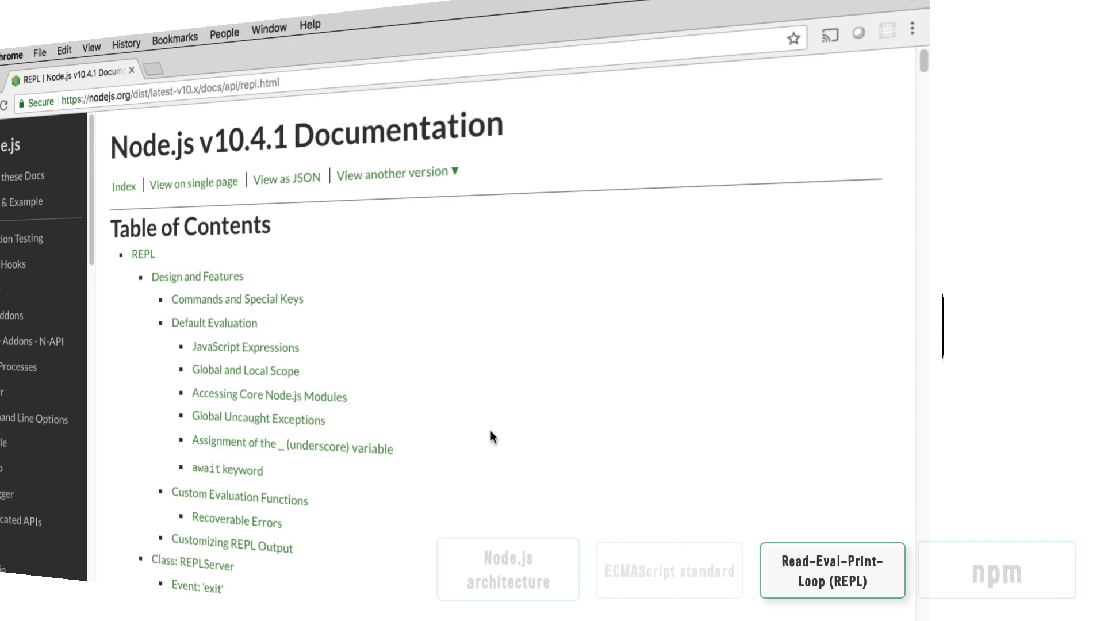
pyautogui.click(997, 572)
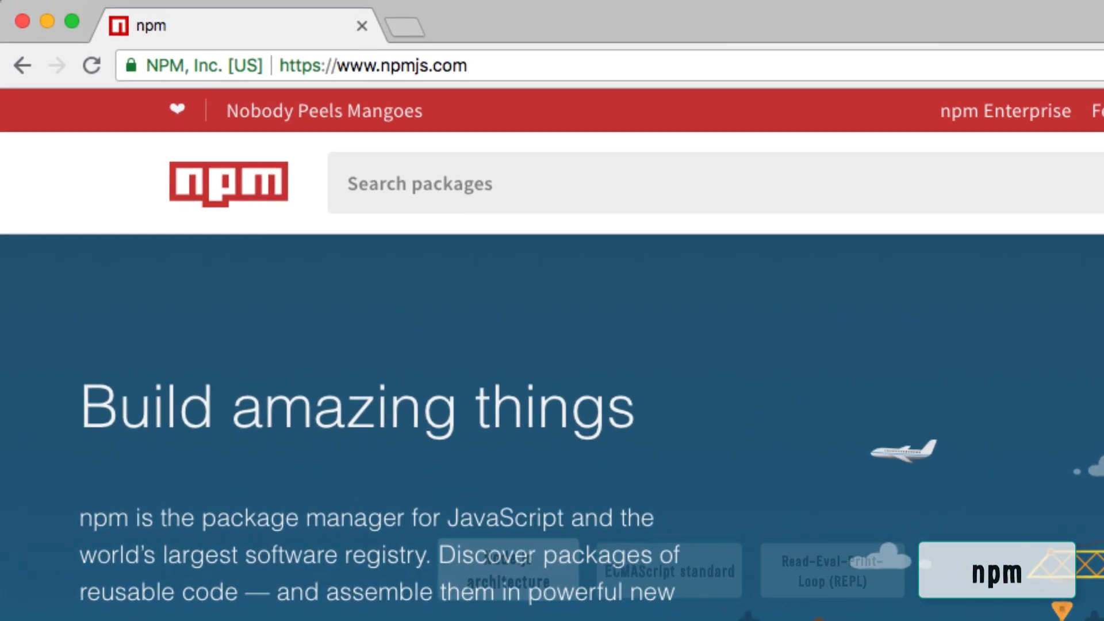
# Scroll down the npm homepage.
pyautogui.scroll(-3)
pyautogui.write('nonsense')
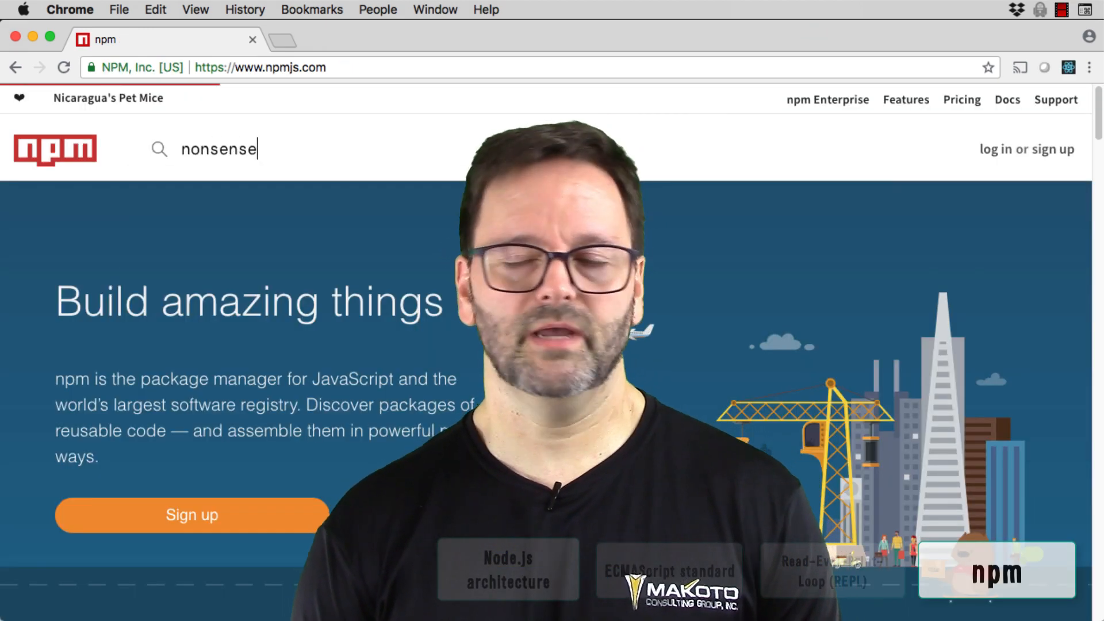
# Submit the 'nonsense' package search and scroll through the 57 results.
pyautogui.press('Enter')
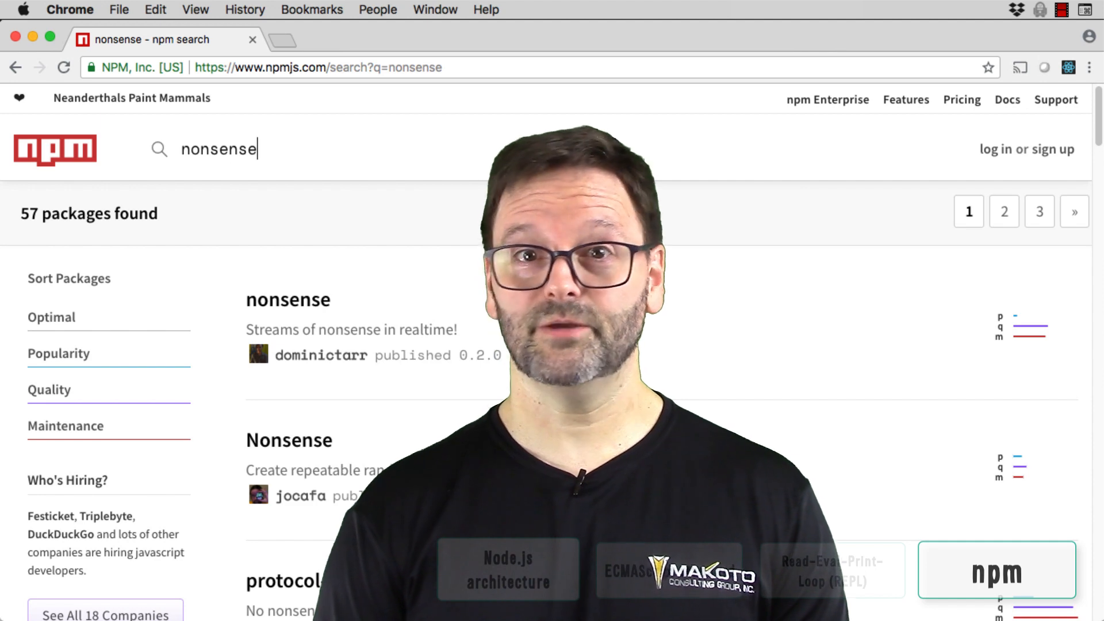
pyautogui.scroll(-3)
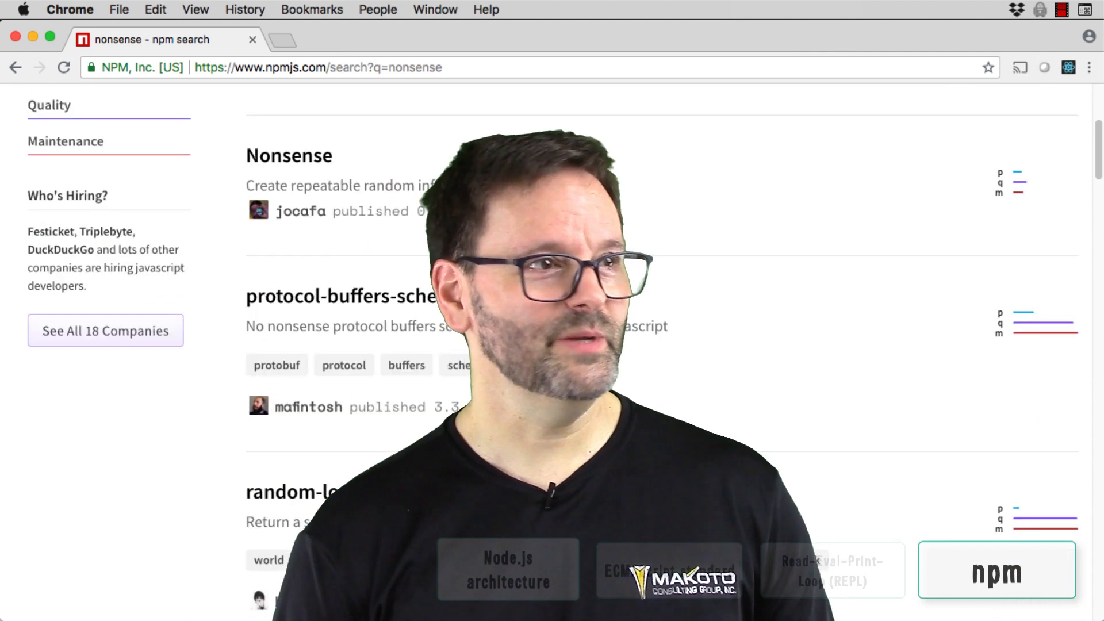